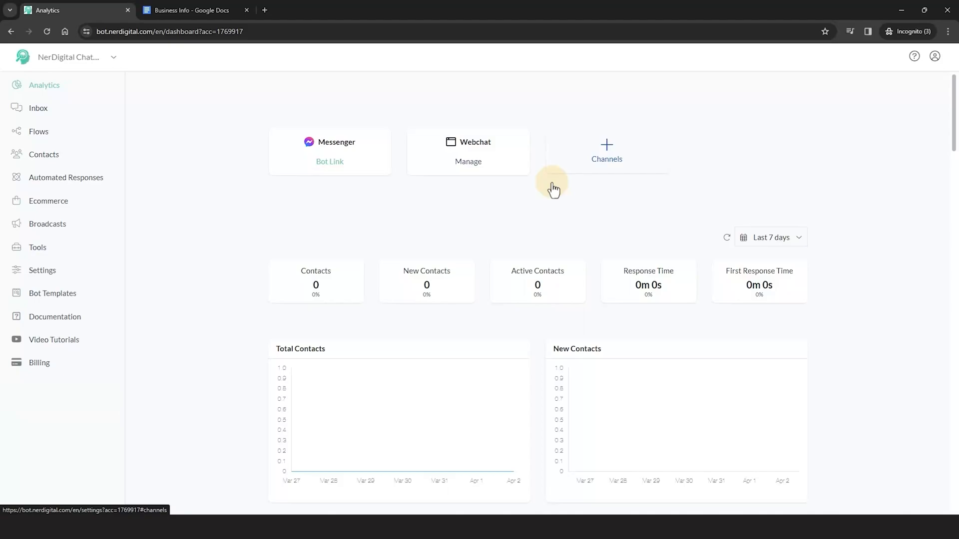
mouse_move(265, 244)
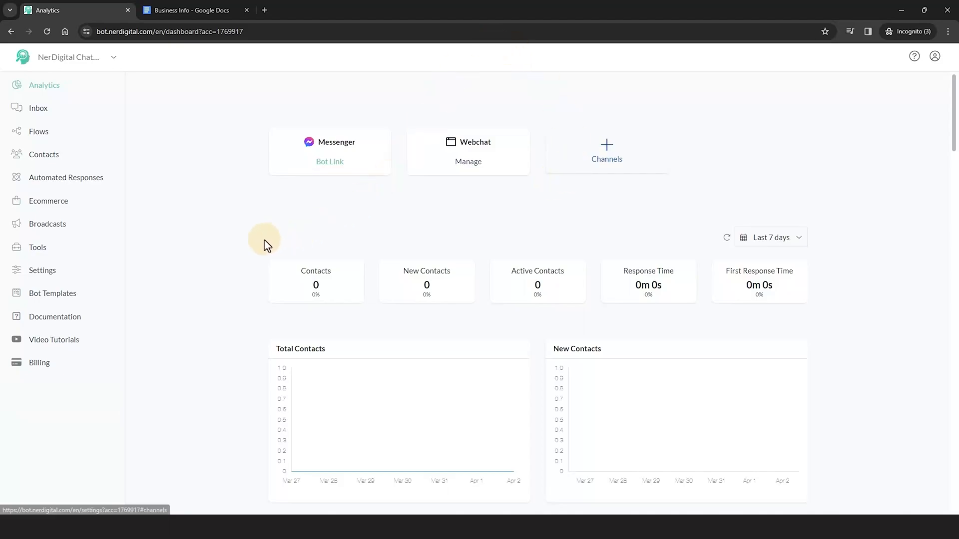
- Go to the chatbot's Settings page from the analytics dashboard sidebar
left_click(42, 270)
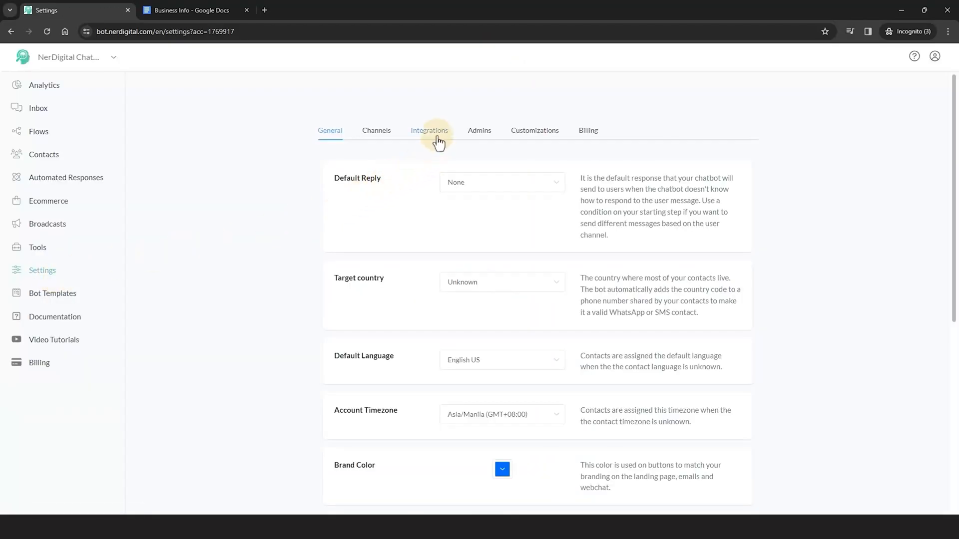
- Connect OpenAI ChatGPT under Integrations by entering the sk-... API key and confirming
left_click(429, 130)
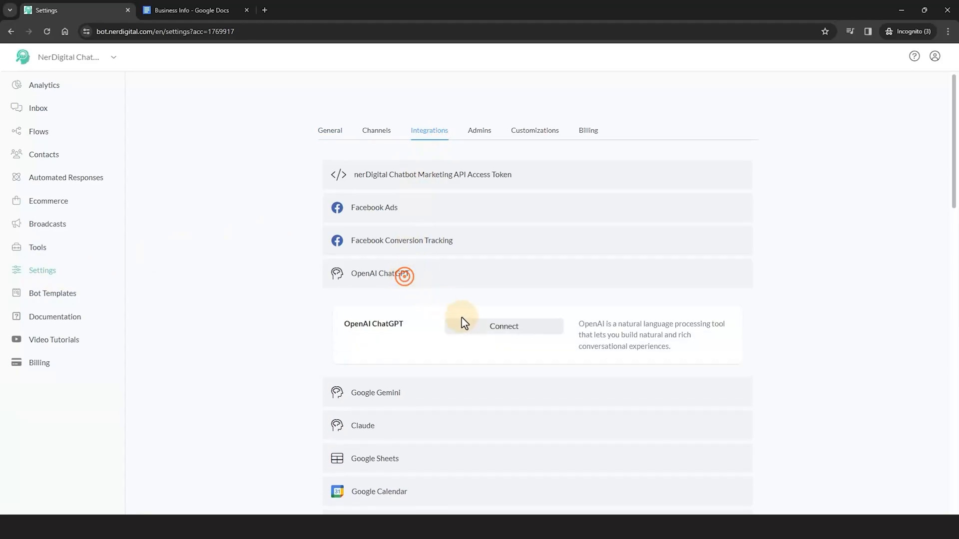
left_click(504, 325)
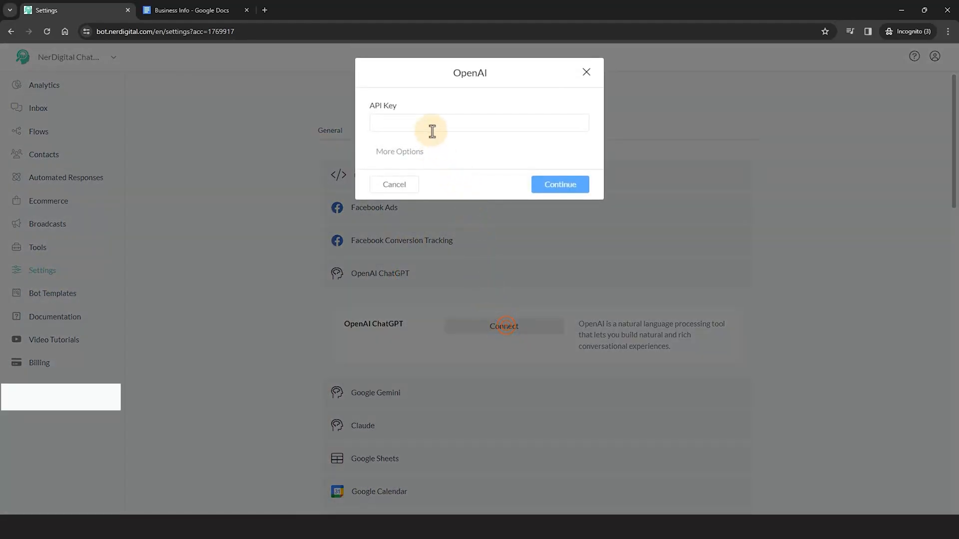
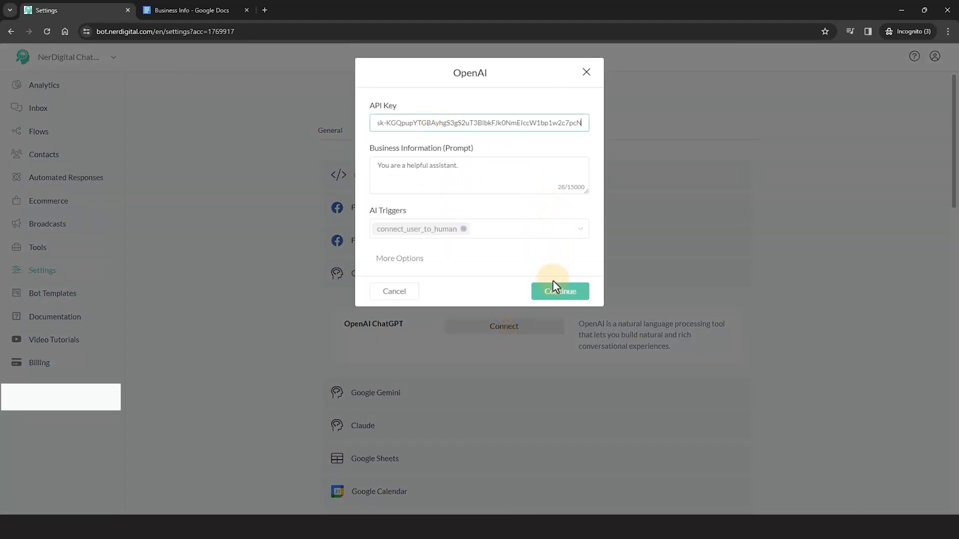
left_click(559, 291)
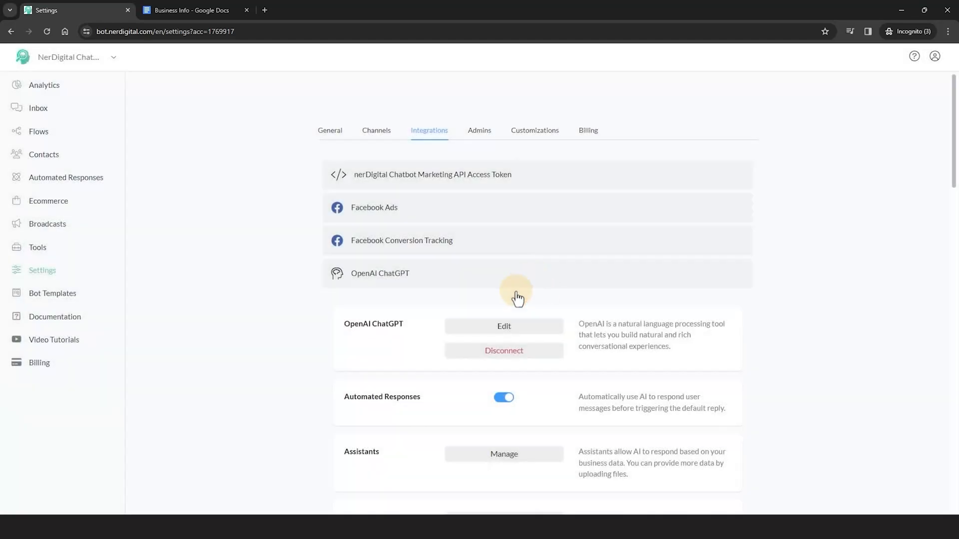
scroll("down", 3)
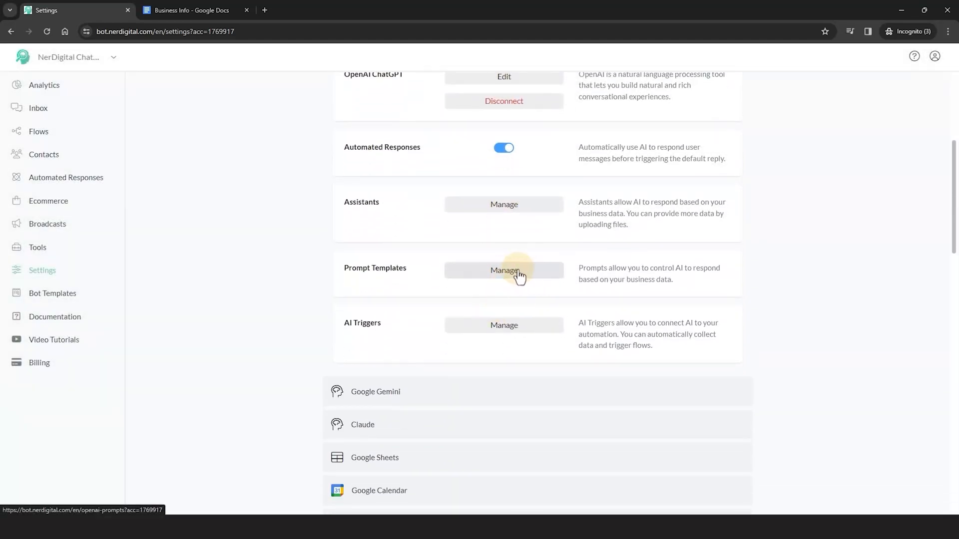
- Add a new prompt template named Test from the Prompt Templates manager
left_click(504, 269)
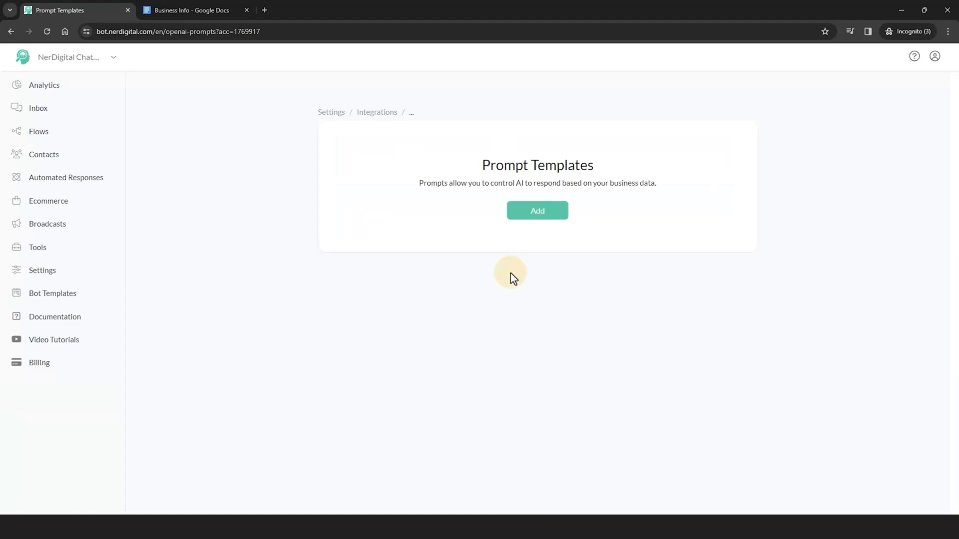
left_click(538, 211)
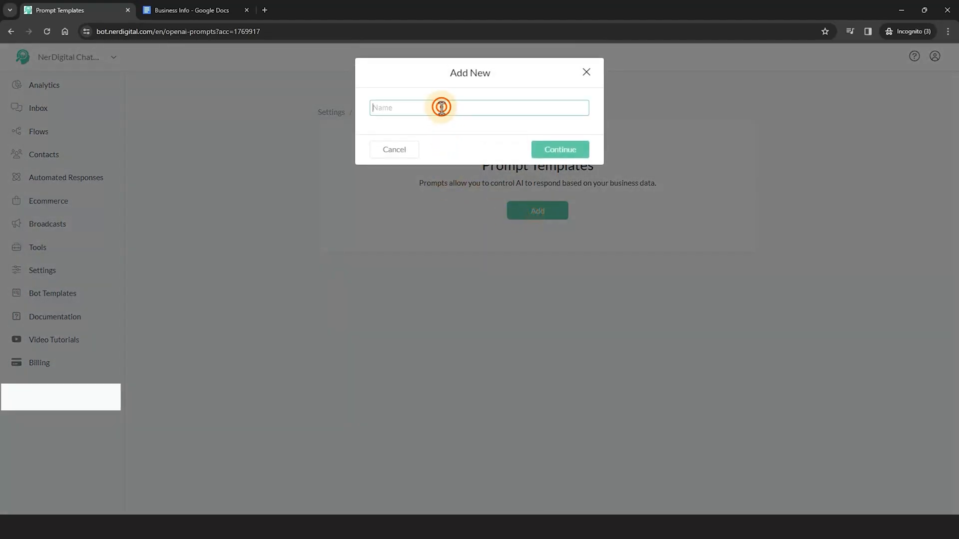
left_click(559, 149)
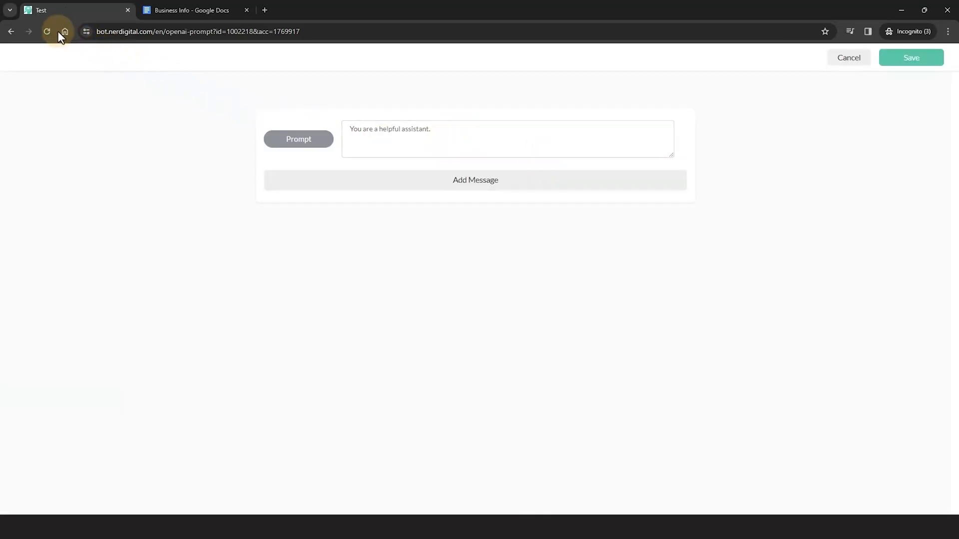
mouse_move(450, 130)
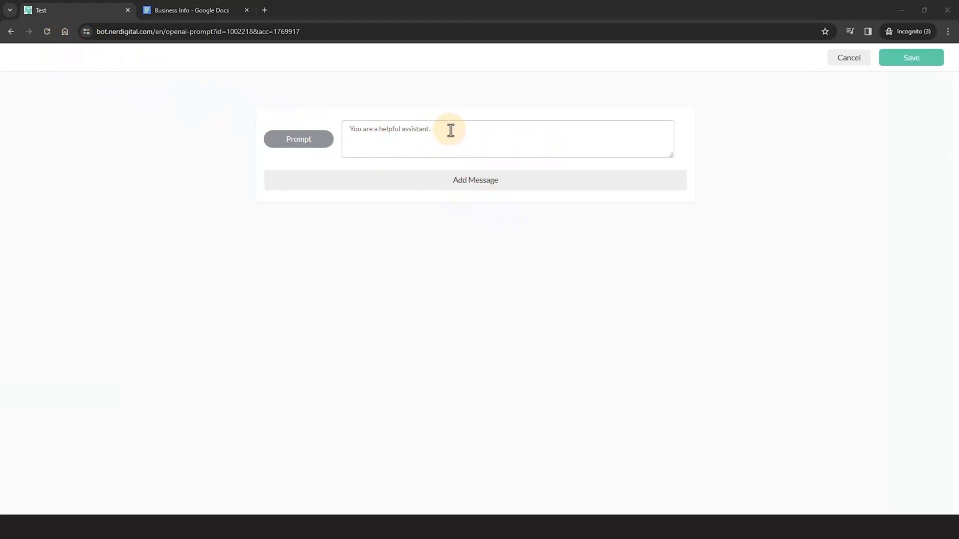
- Paste the business info into the prompt and add a contact-information example question
left_click(189, 10)
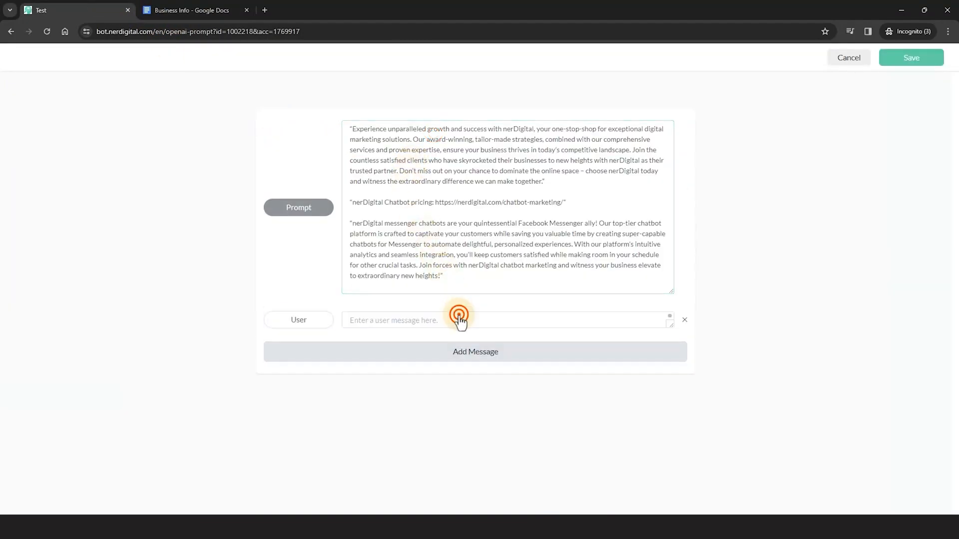
type("Can you share you")
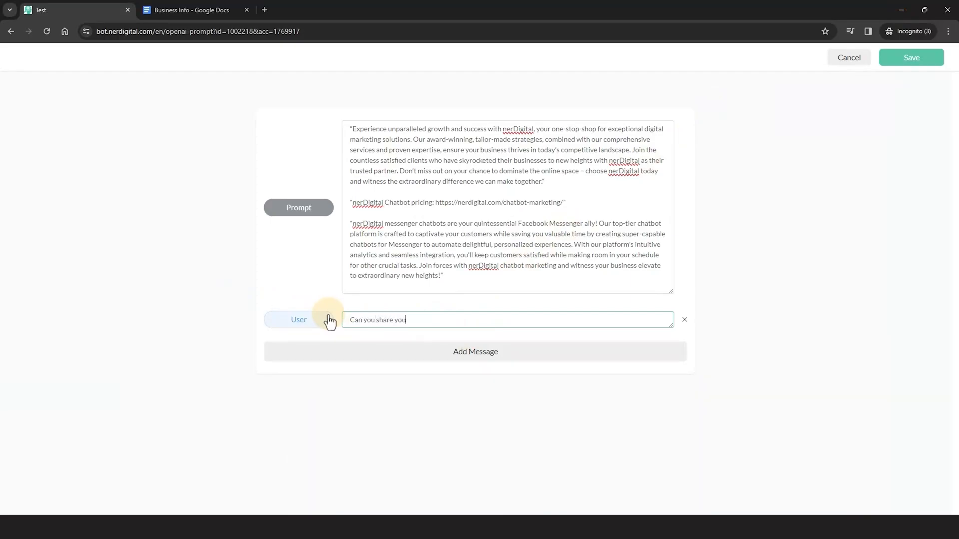
type("r contact")
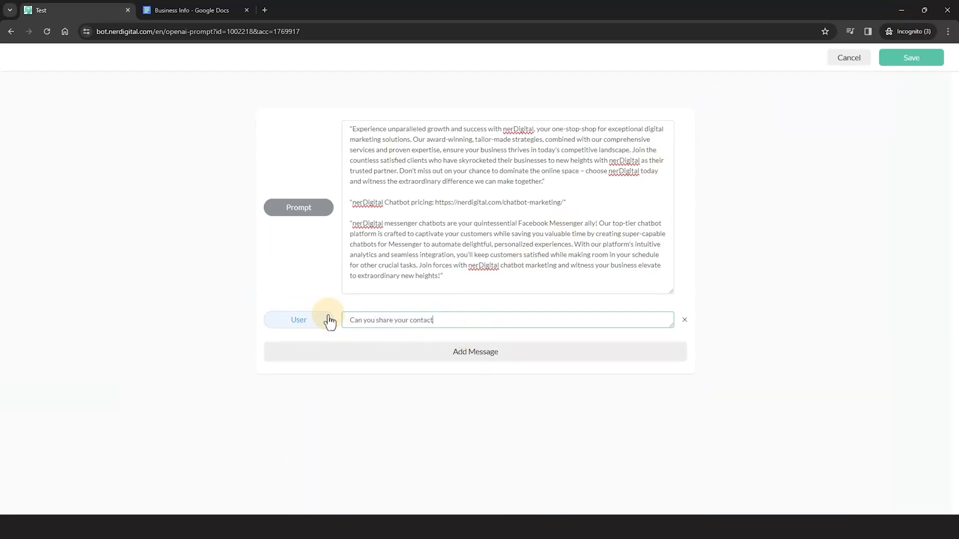
type("information?")
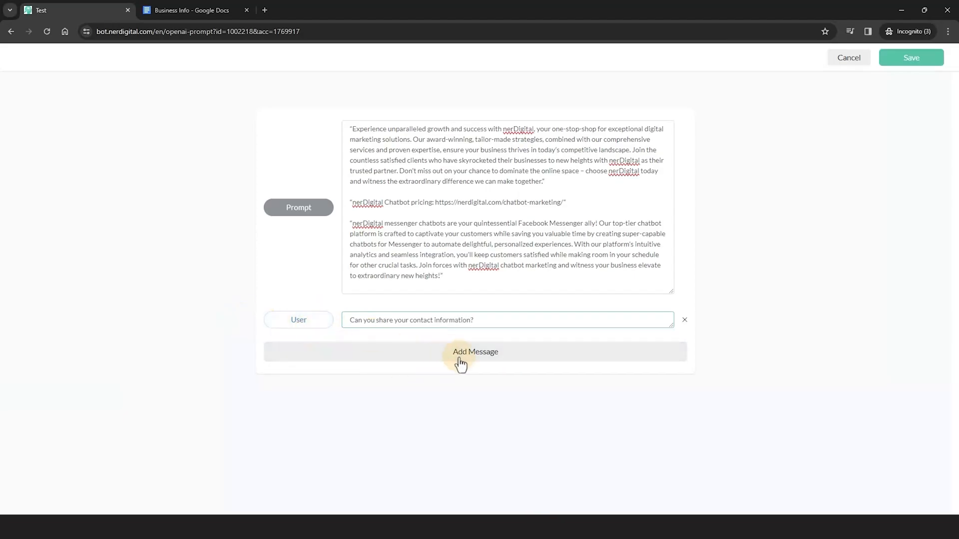
left_click(189, 10)
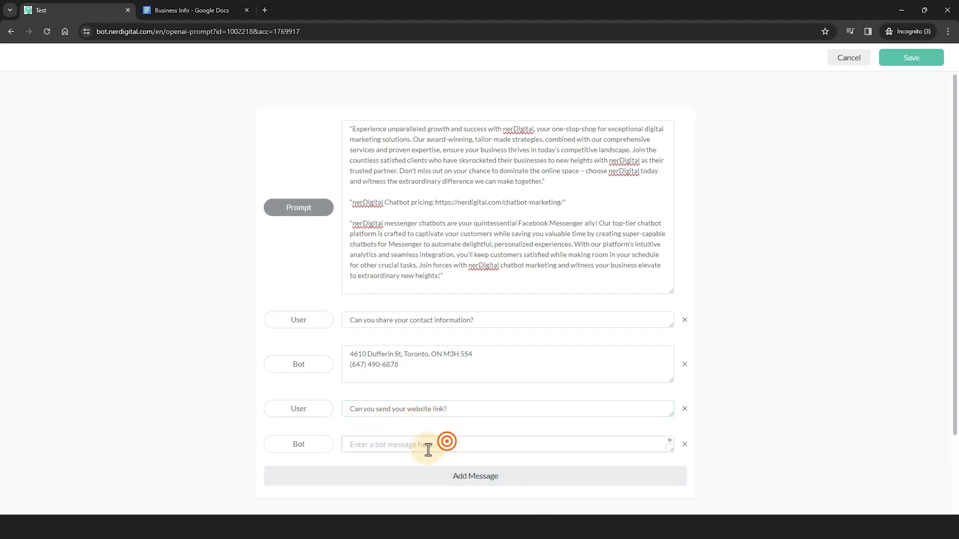
mouse_move(439, 432)
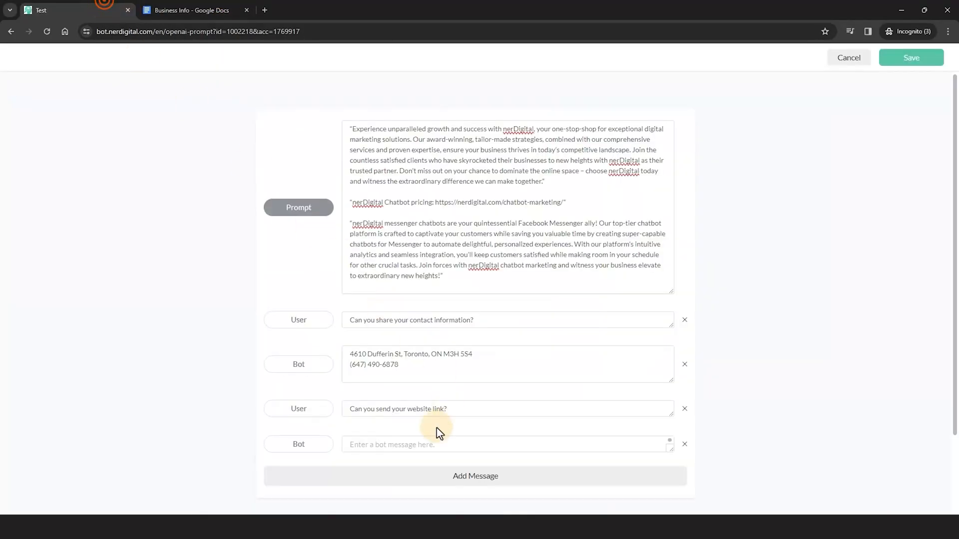
type("www. nerdigital.com")
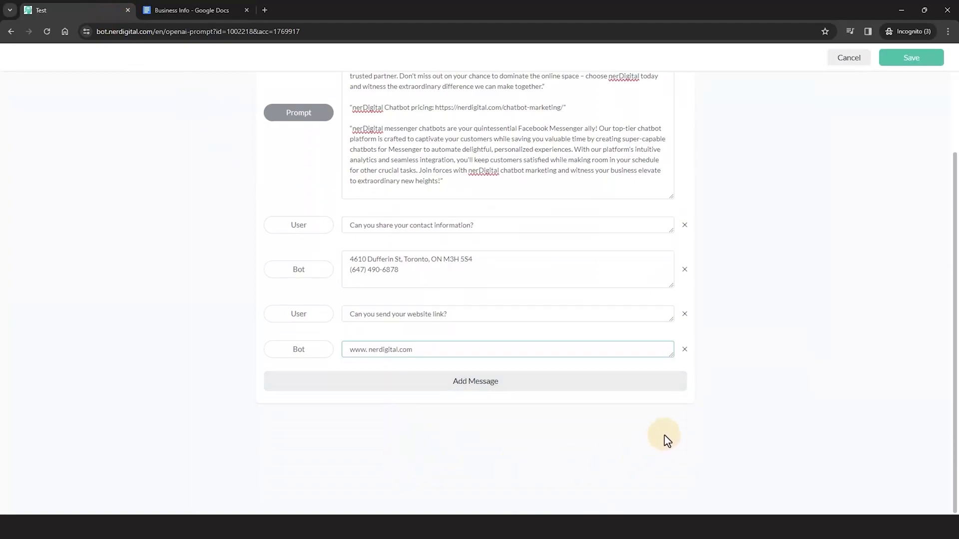
scroll("up", 3)
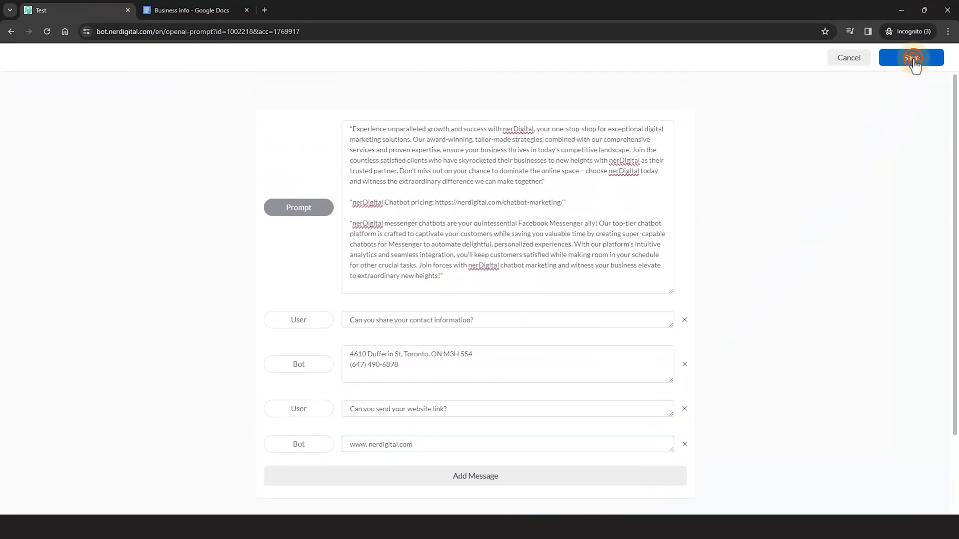
left_click(911, 58)
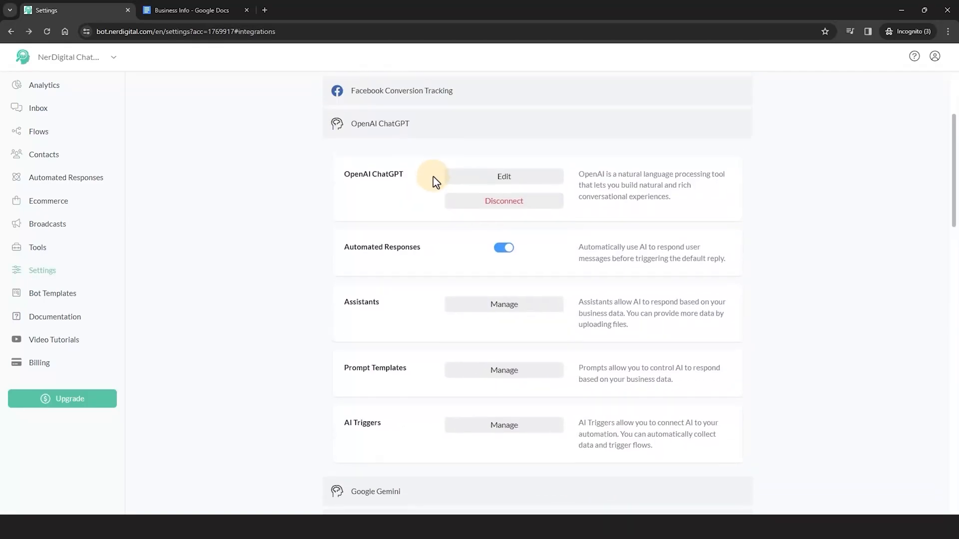
- Select the Test prompt template for the OpenAI ChatGPT integration and apply it
left_click(503, 175)
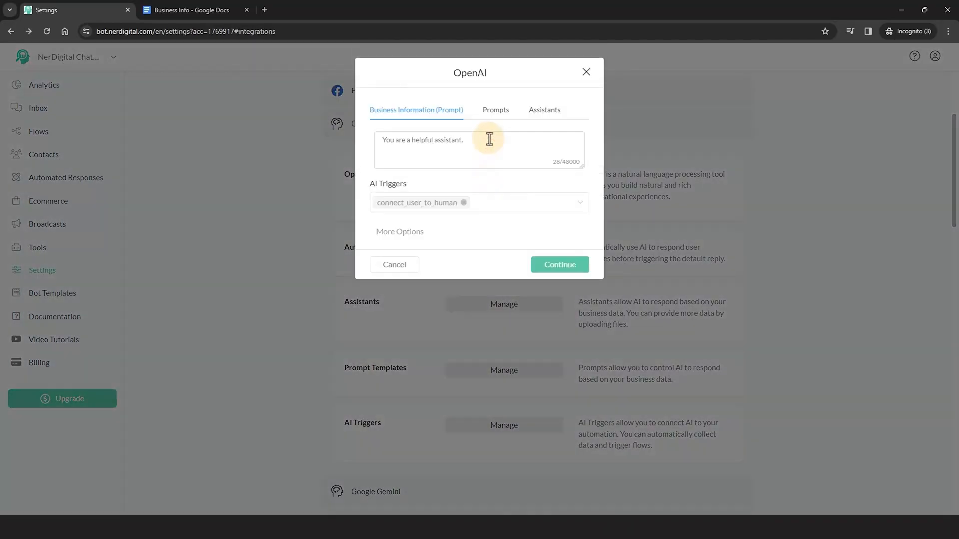
left_click(495, 110)
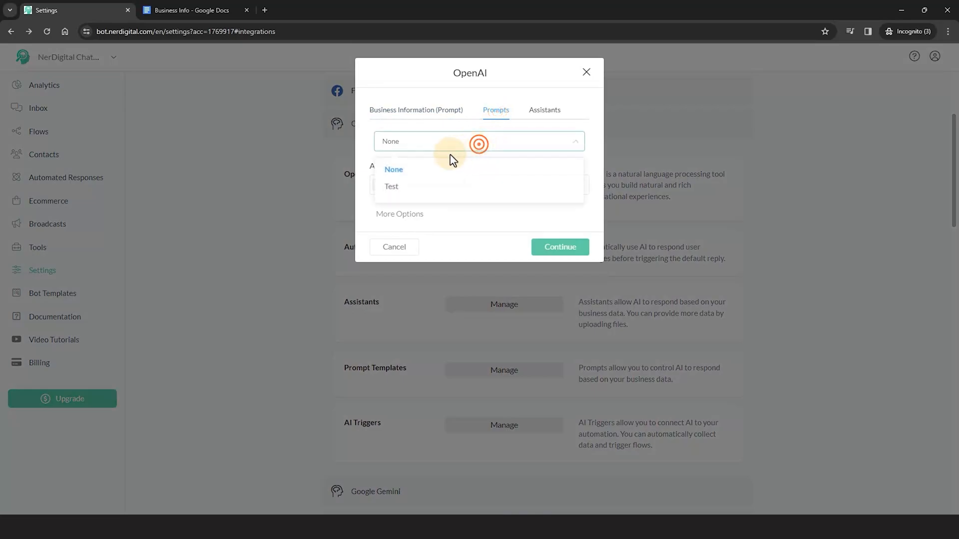
left_click(391, 187)
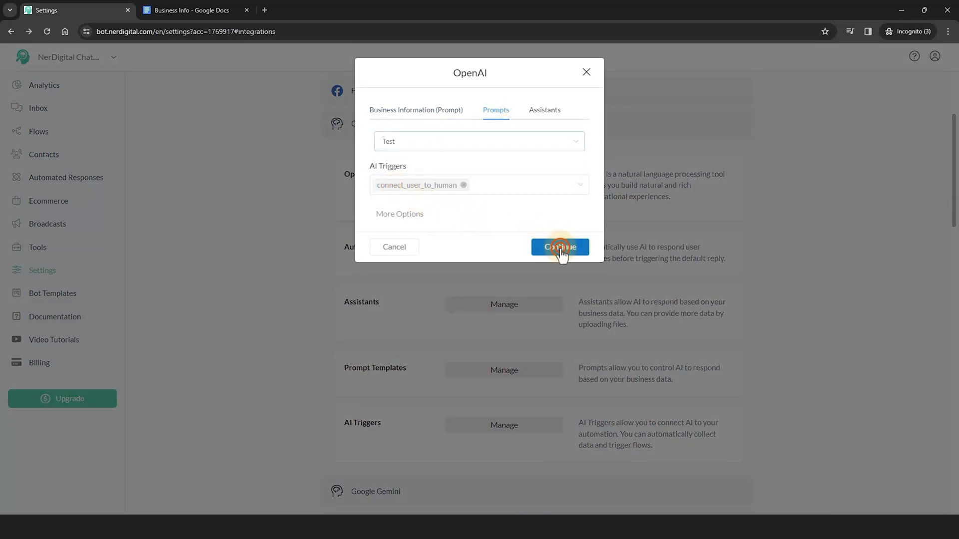
left_click(558, 246)
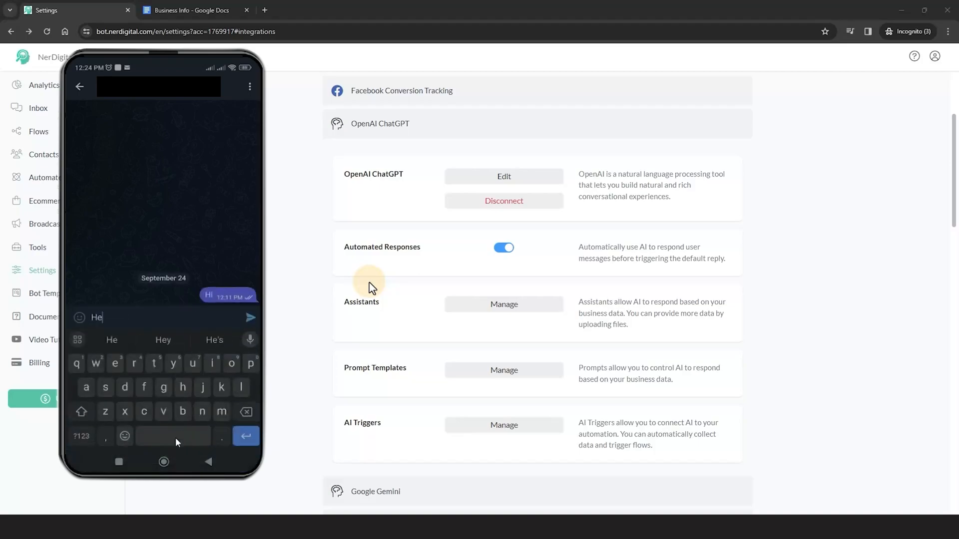
- Send Hello, a follow-up question and 'What is your contact i...' to the page in Messenger
type("llo")
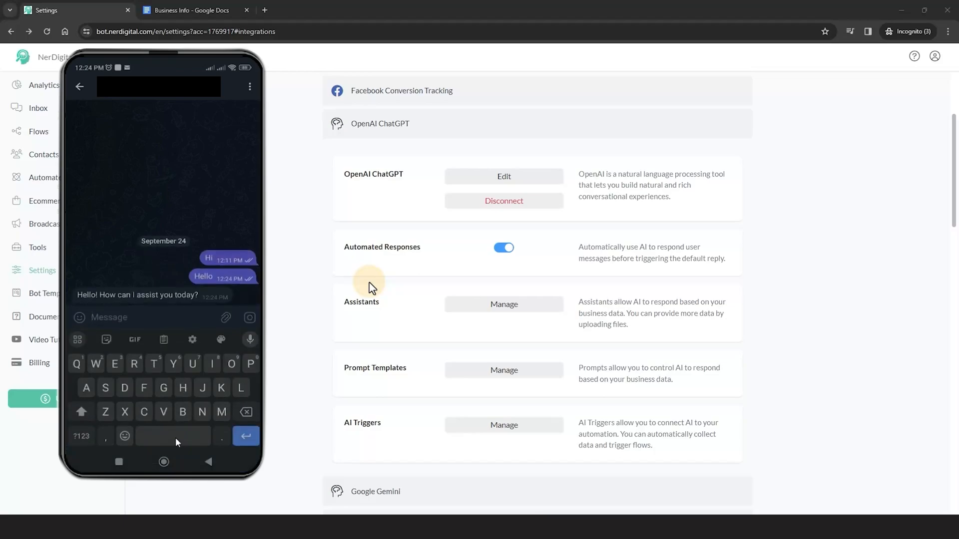
type("Can y")
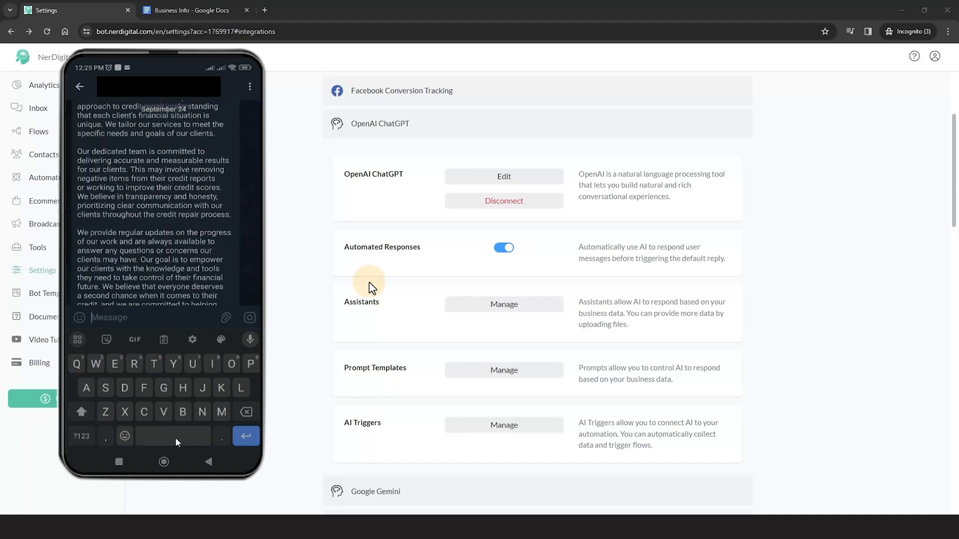
scroll("down", 3)
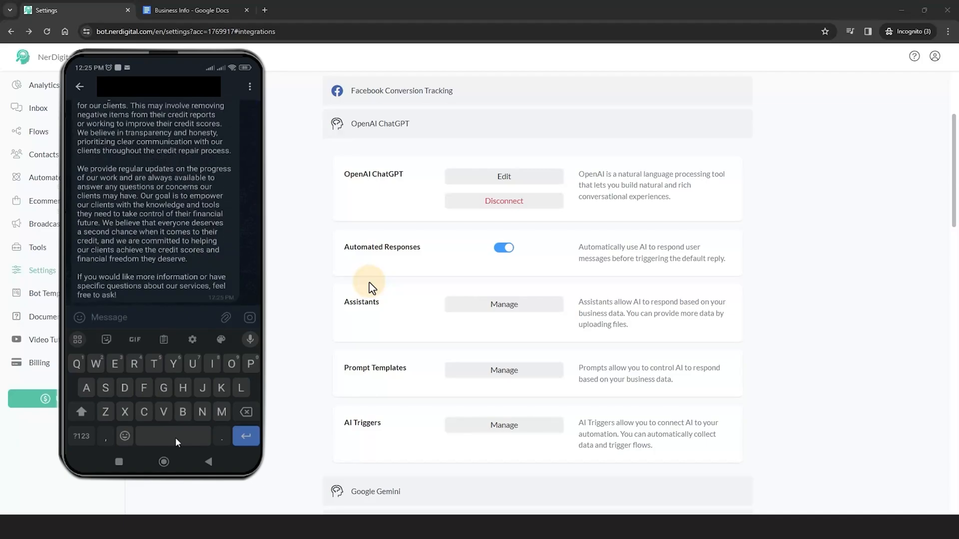
type("What is")
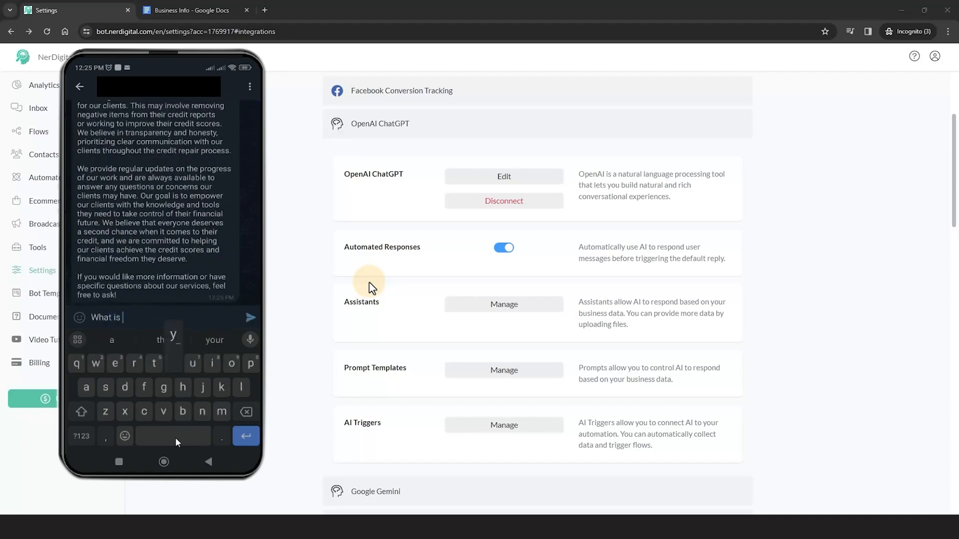
type("your contact i")
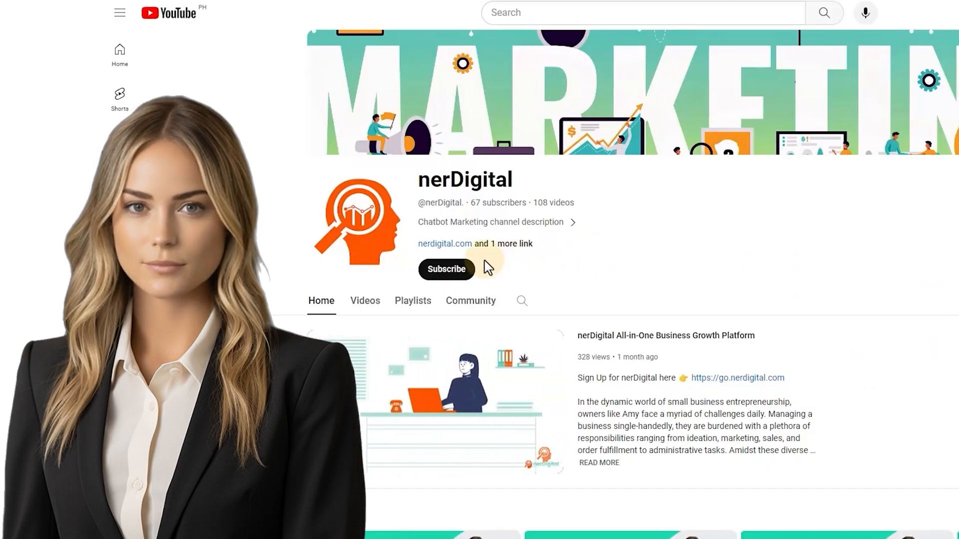
- Subscribe to the nerDigital YouTube channel
left_click(446, 268)
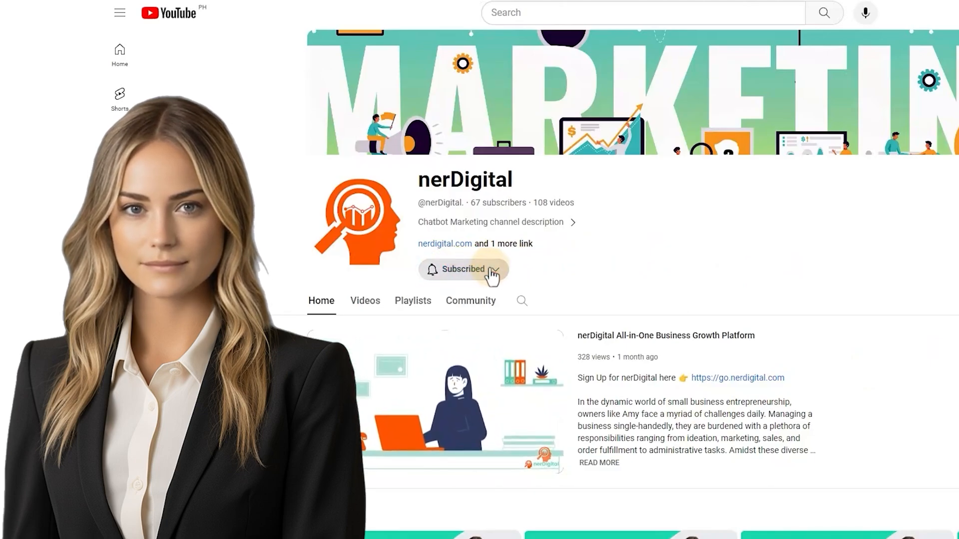